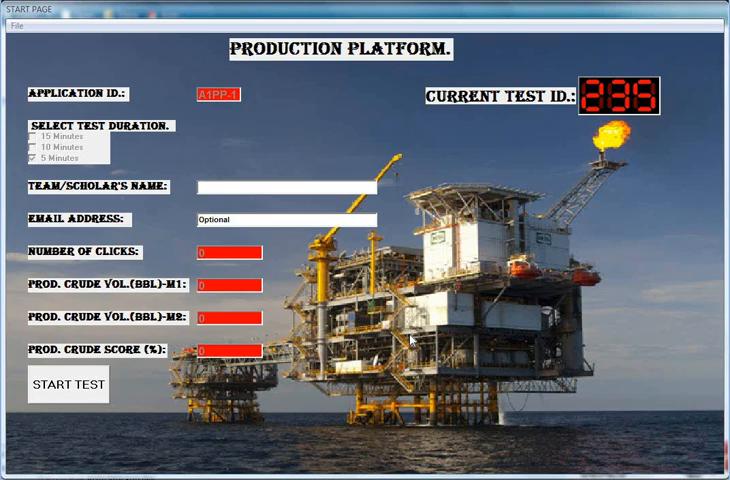
mouse_move(236, 146)
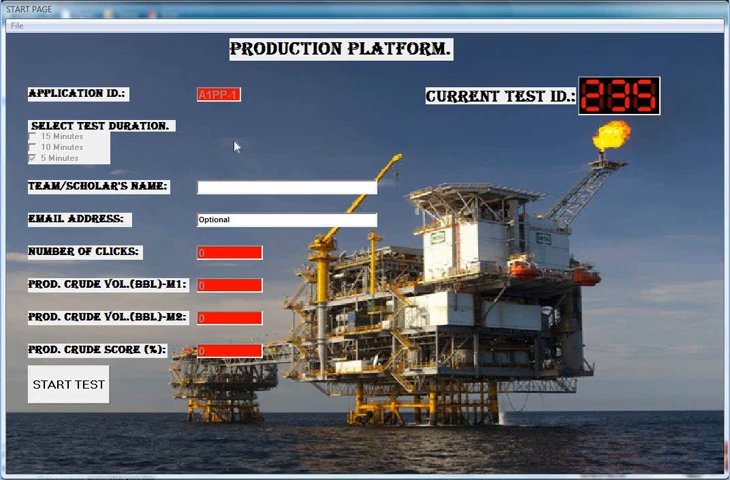
click(300, 186)
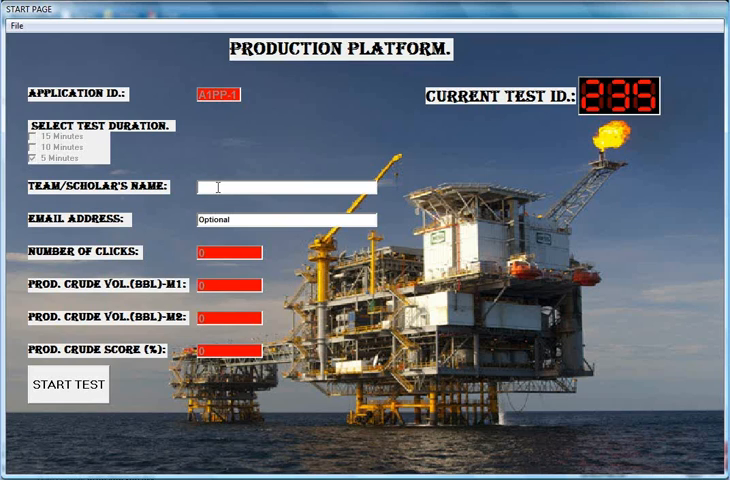
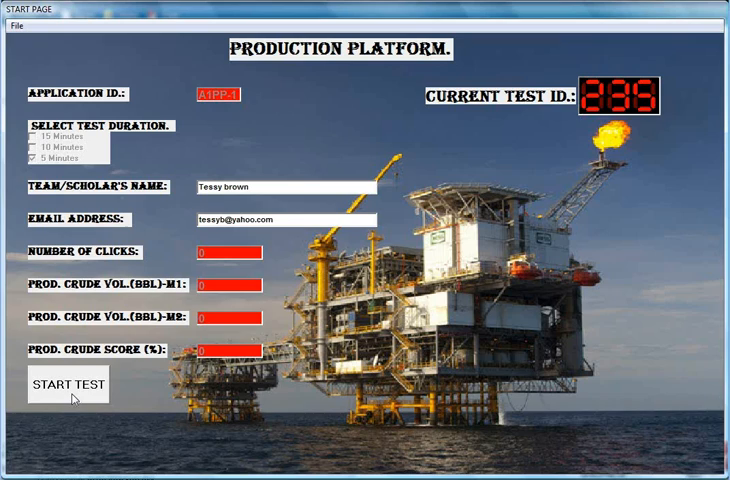
Start the test, bringing up the station master panel.
click(276, 220)
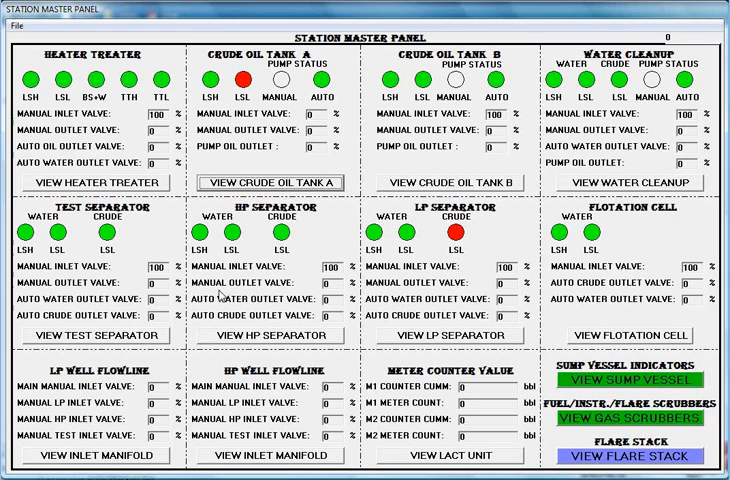
On the inlet manifold, set the low-pressure wellhead line and its first manual valve to 100.
click(96, 456)
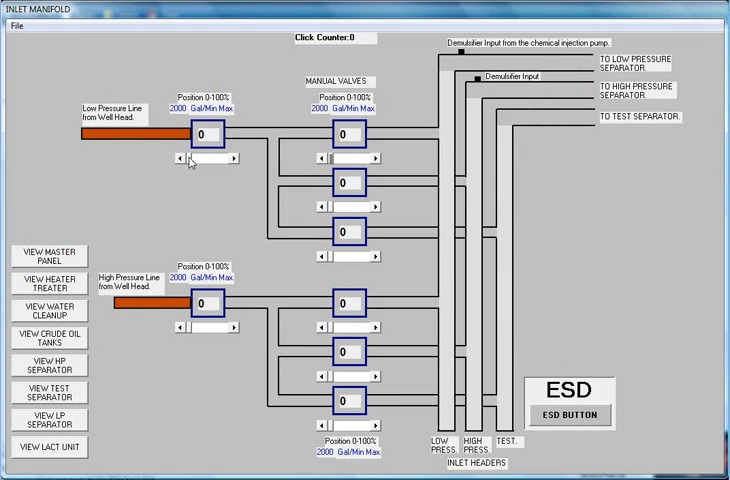
click(236, 158)
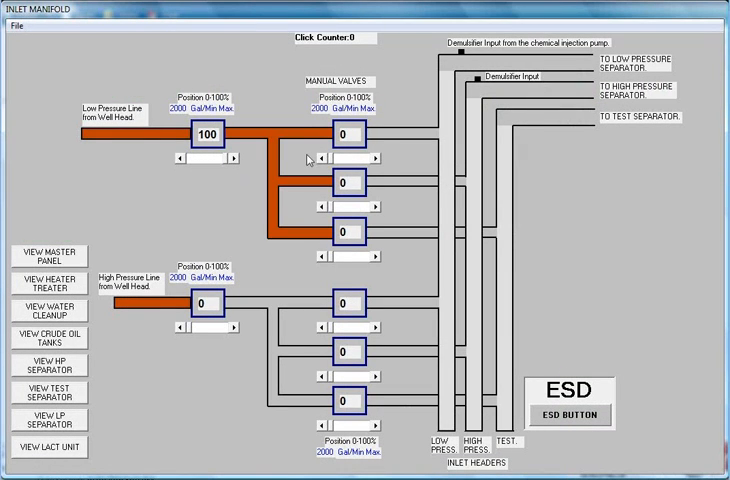
mouse_move(384, 158)
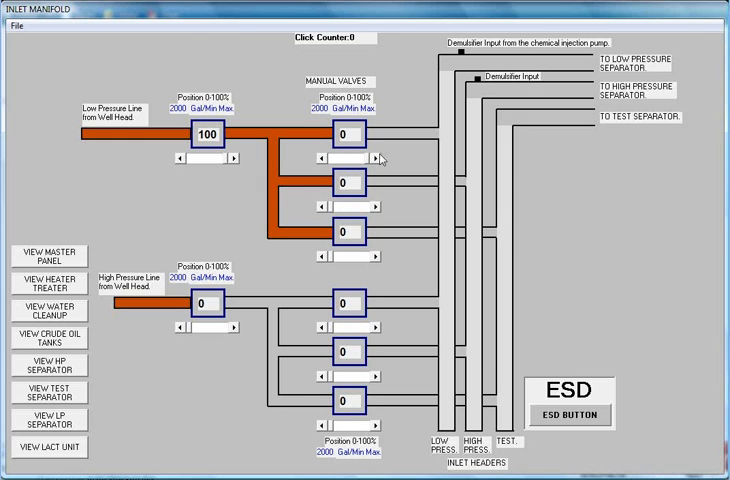
click(378, 160)
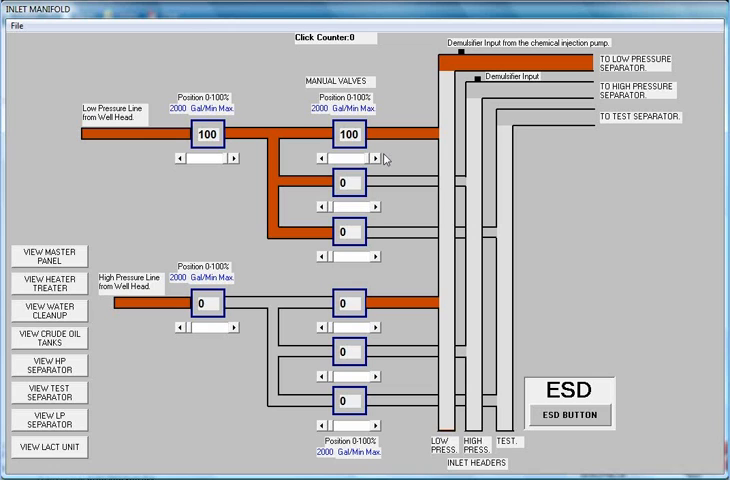
mouse_move(62, 336)
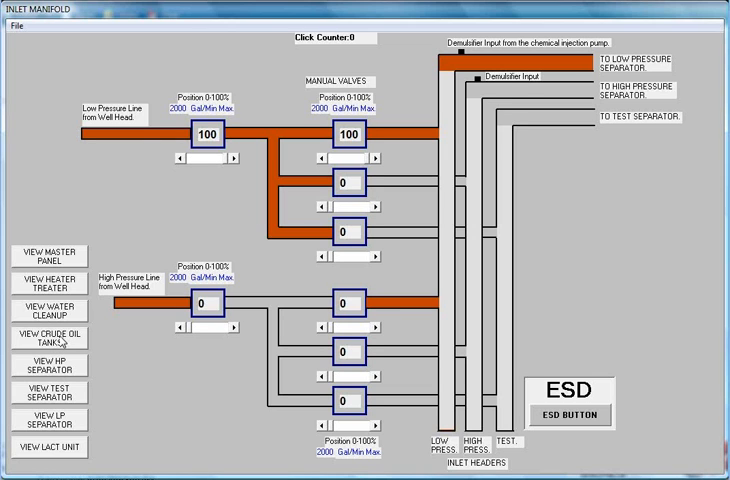
Review the crude oil storage tanks and LP separator pages, returning to the master panel.
click(48, 336)
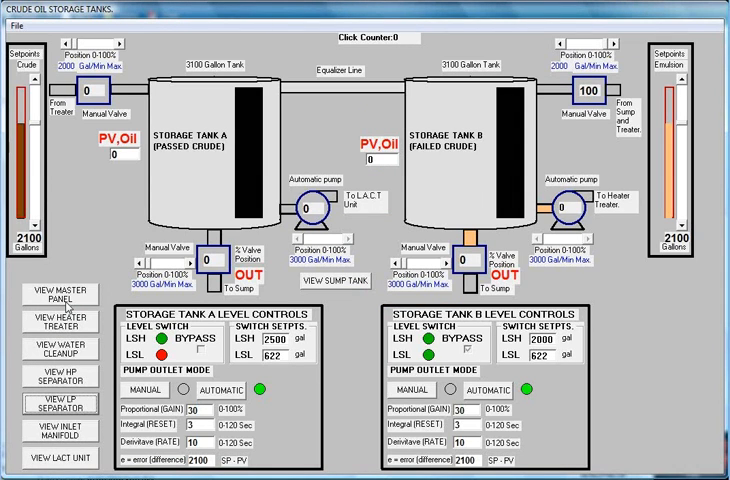
click(60, 292)
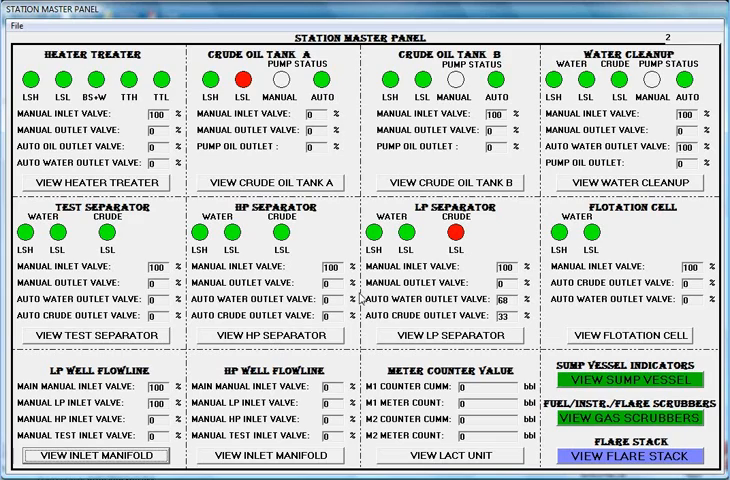
click(450, 332)
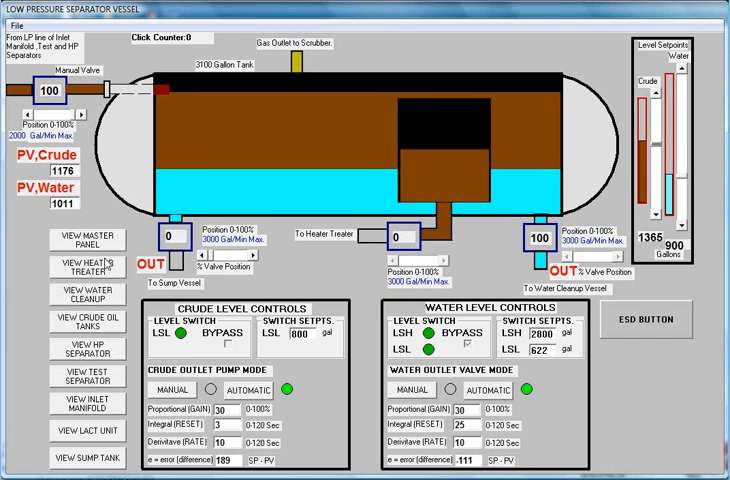
click(88, 244)
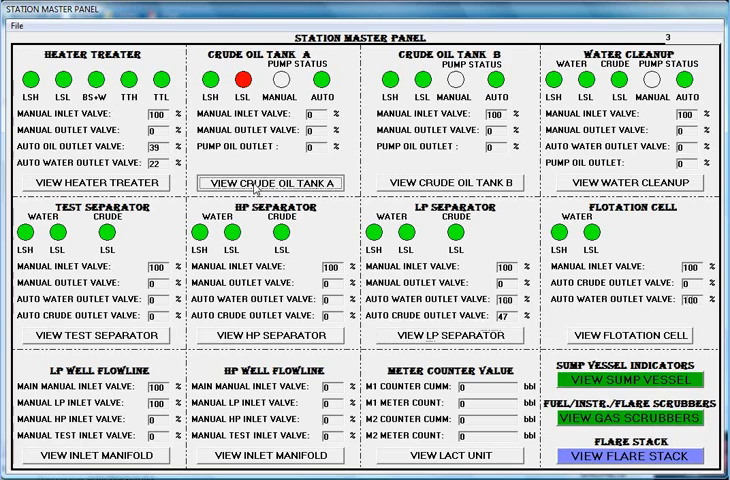
Show the crude oil storage tanks with Tank A's inlet valve at 100.
click(268, 182)
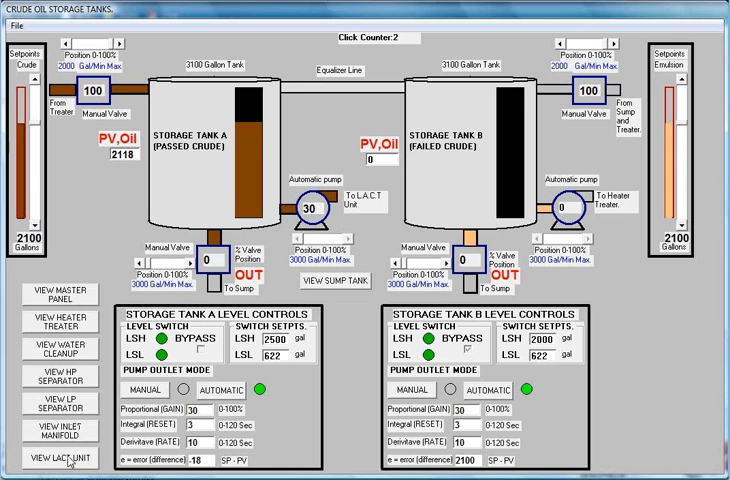
Check the LACT unit meters counting with valves at 100, then return to the master panel.
click(68, 460)
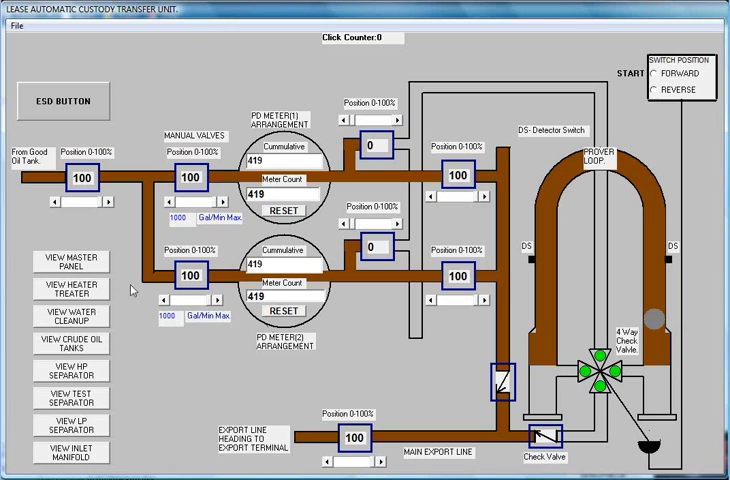
click(72, 260)
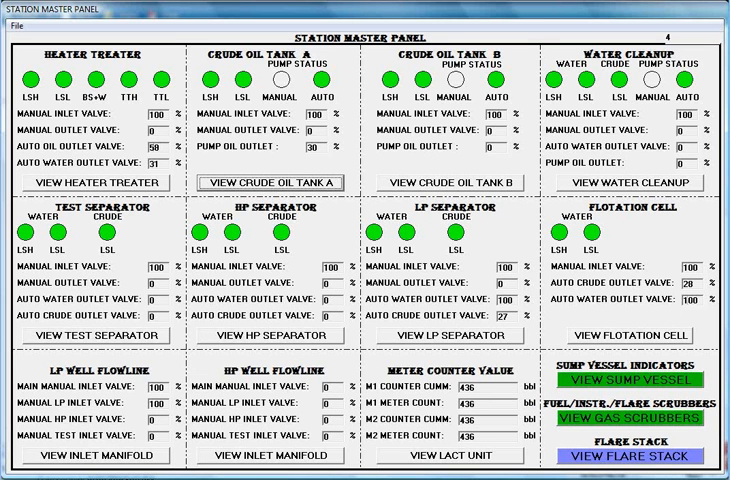